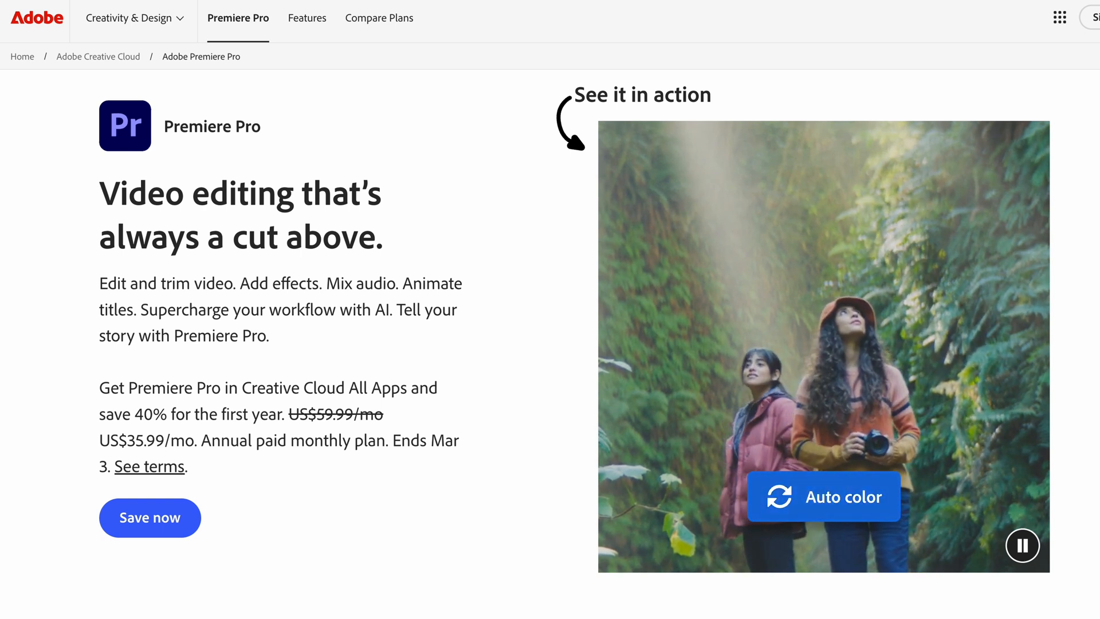
Step: Return to the Adobe Creative Cloud home page via the Adobe logo
left_click(1022, 546)
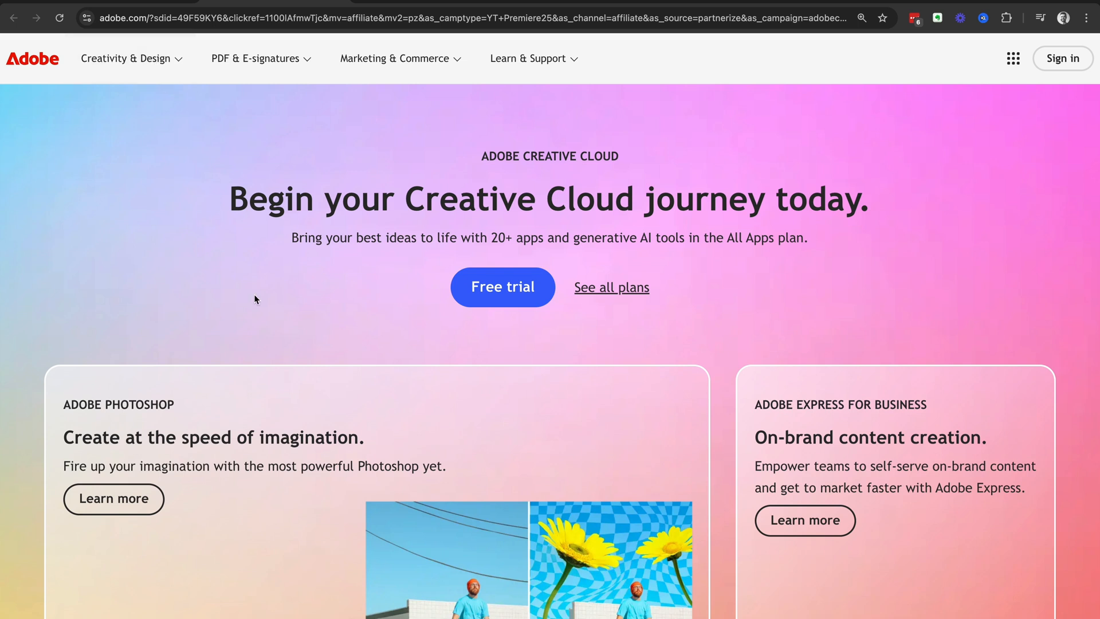
mouse_move(126, 58)
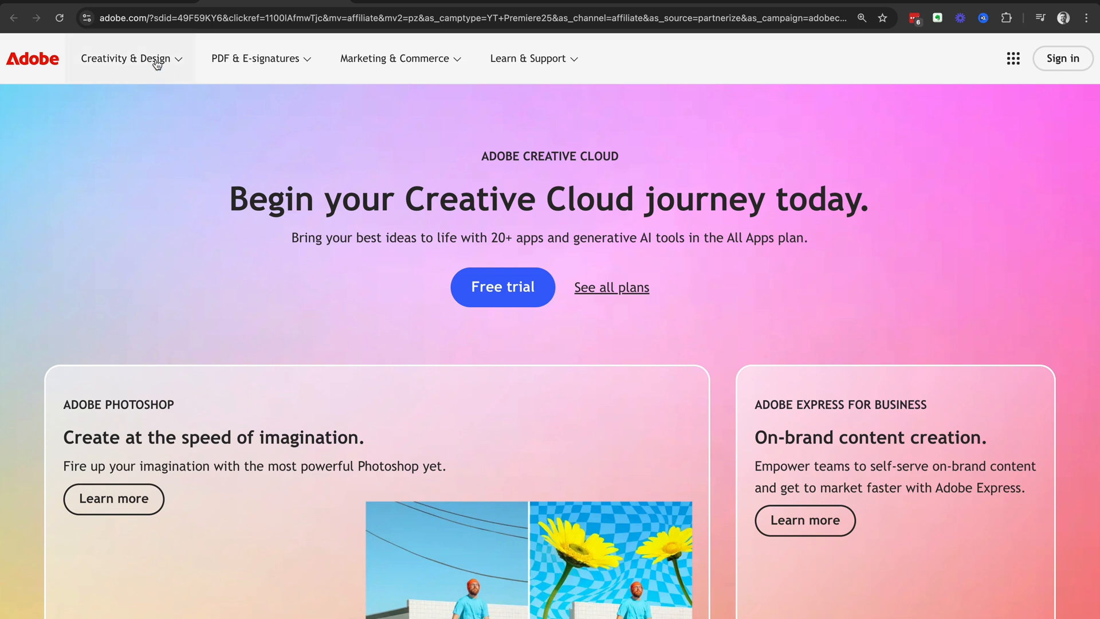
Step: Reach Premiere Pro from the Creativity & Design menu and scroll to its AI highlights
left_click(126, 59)
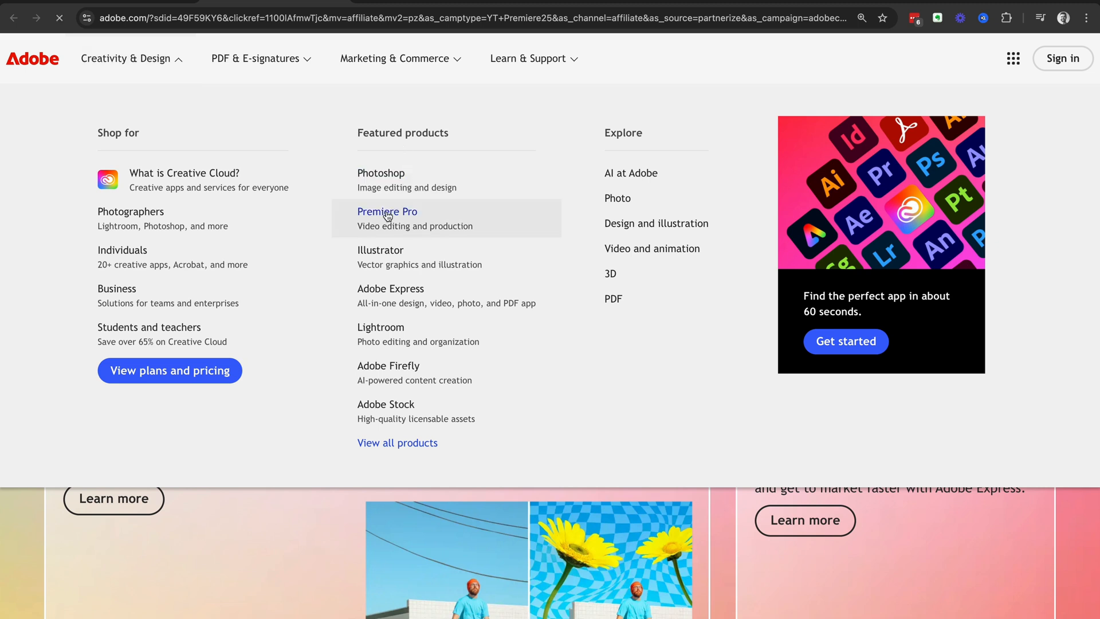
left_click(388, 211)
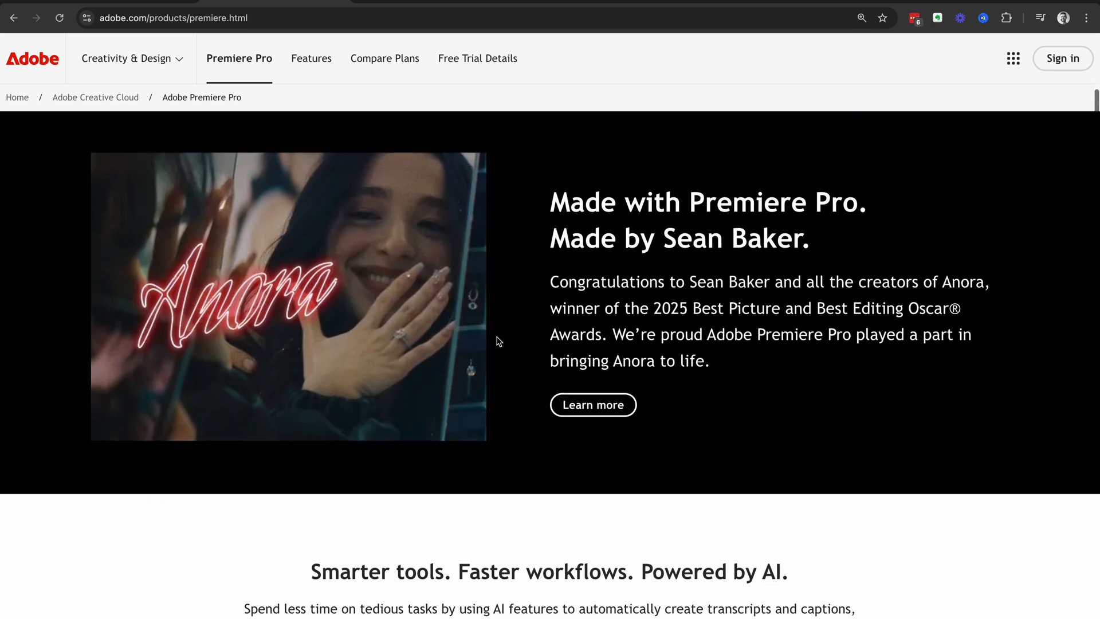
scroll("down", 3)
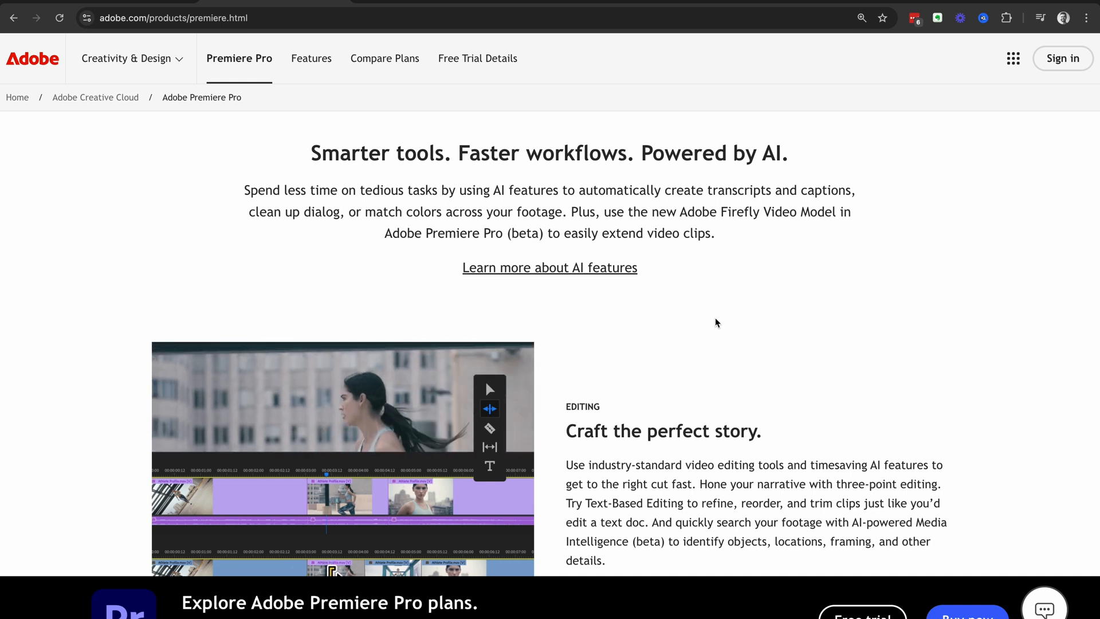
scroll("down", 3)
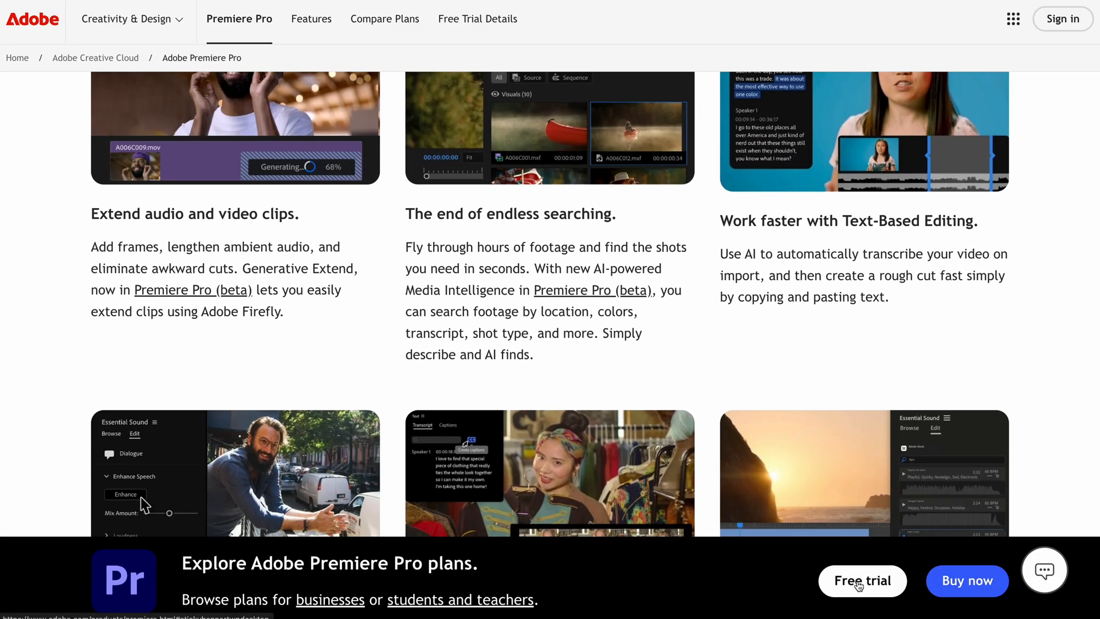
Step: Start the Premiere Pro free trial and compare Business, Students and teachers, and Individuals plans
left_click(862, 581)
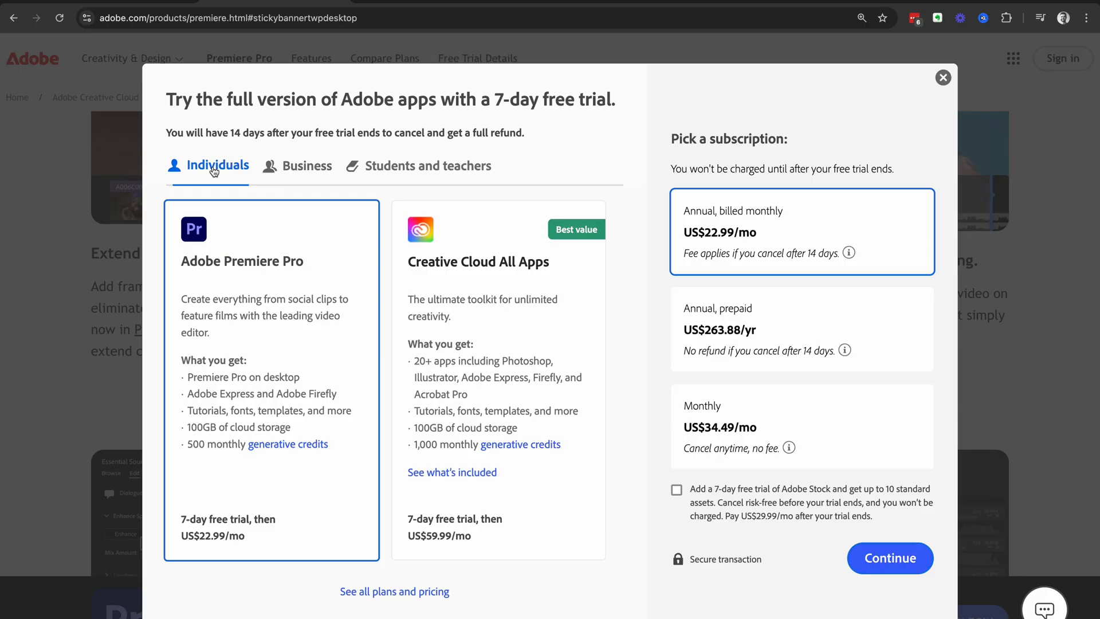
left_click(307, 189)
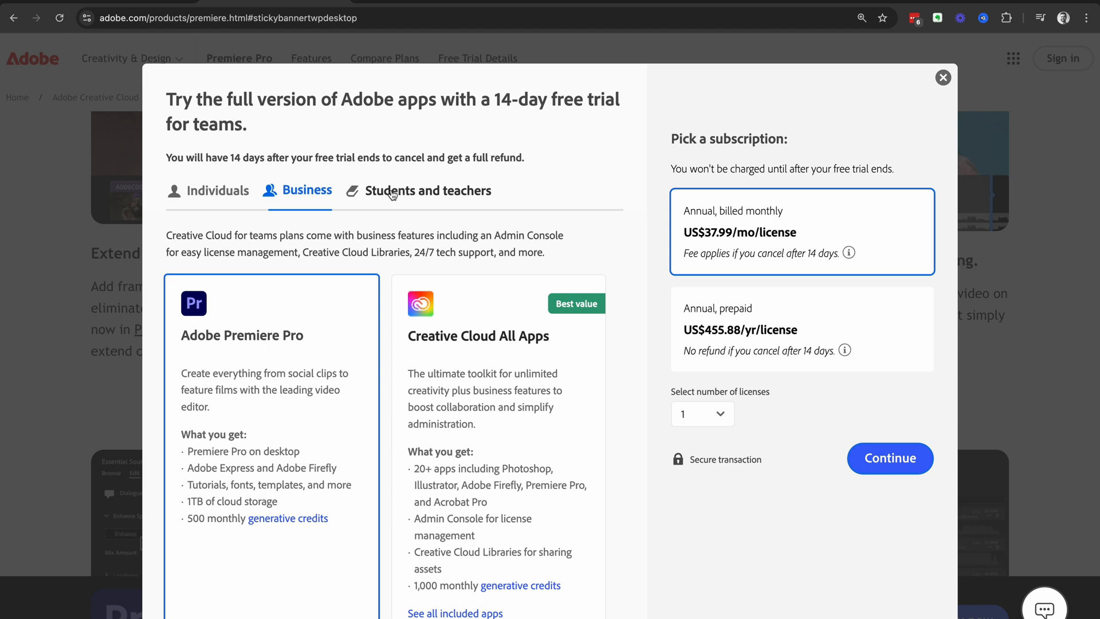
left_click(427, 190)
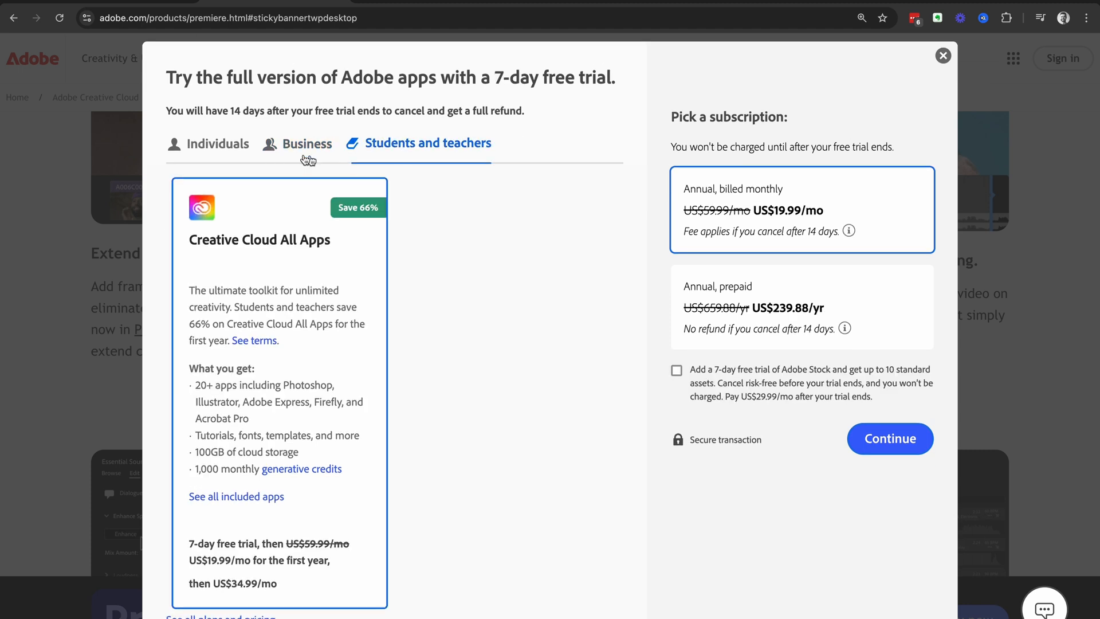
left_click(218, 143)
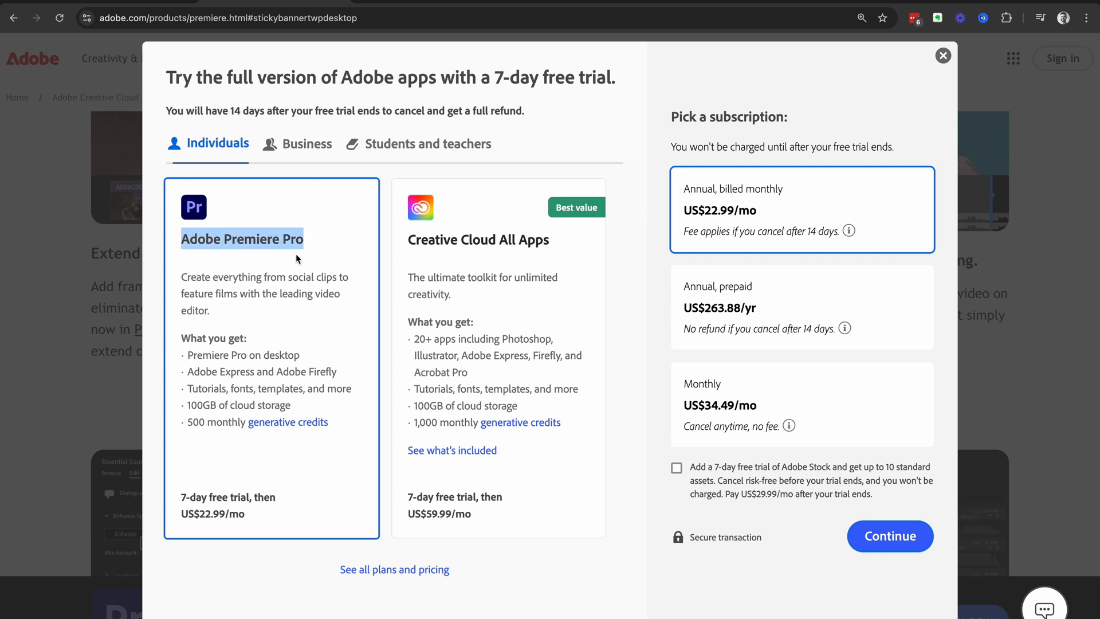
mouse_move(479, 243)
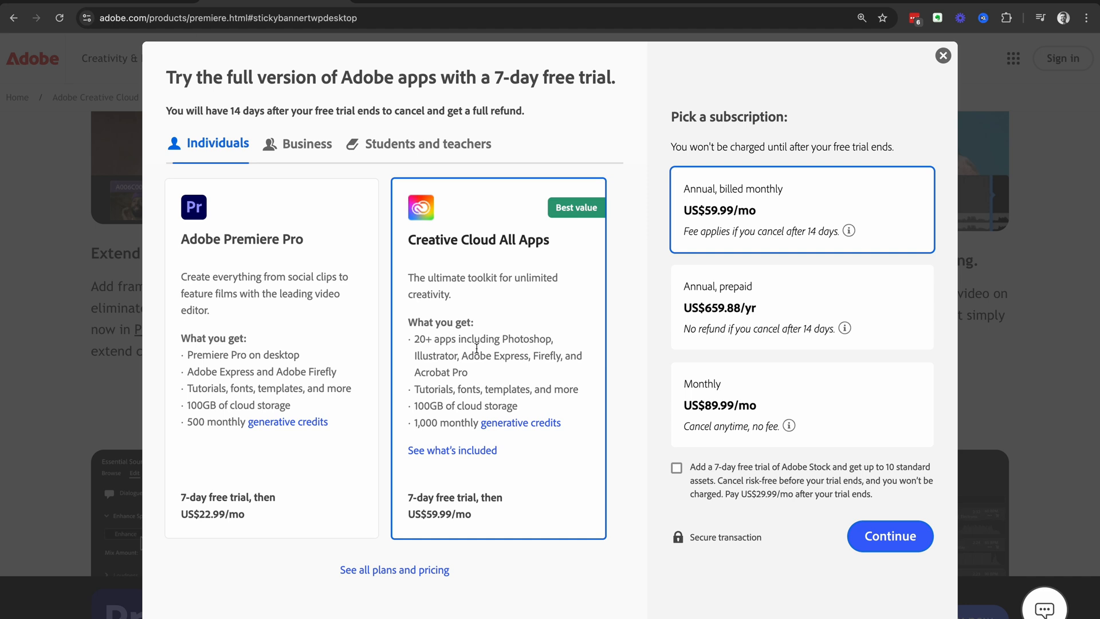
mouse_move(458, 361)
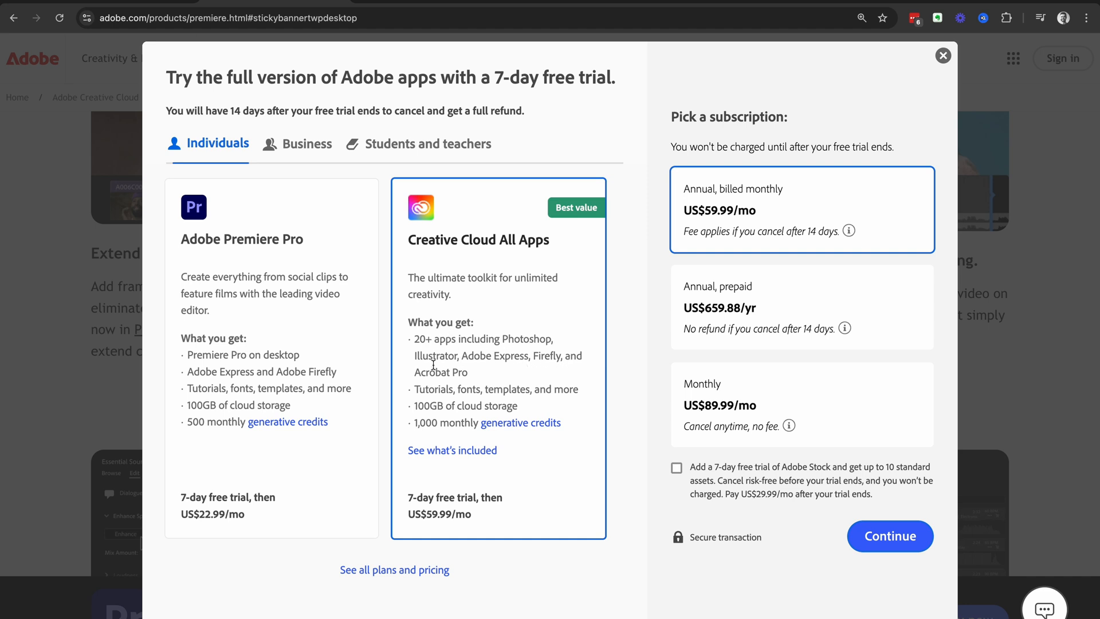
mouse_move(488, 339)
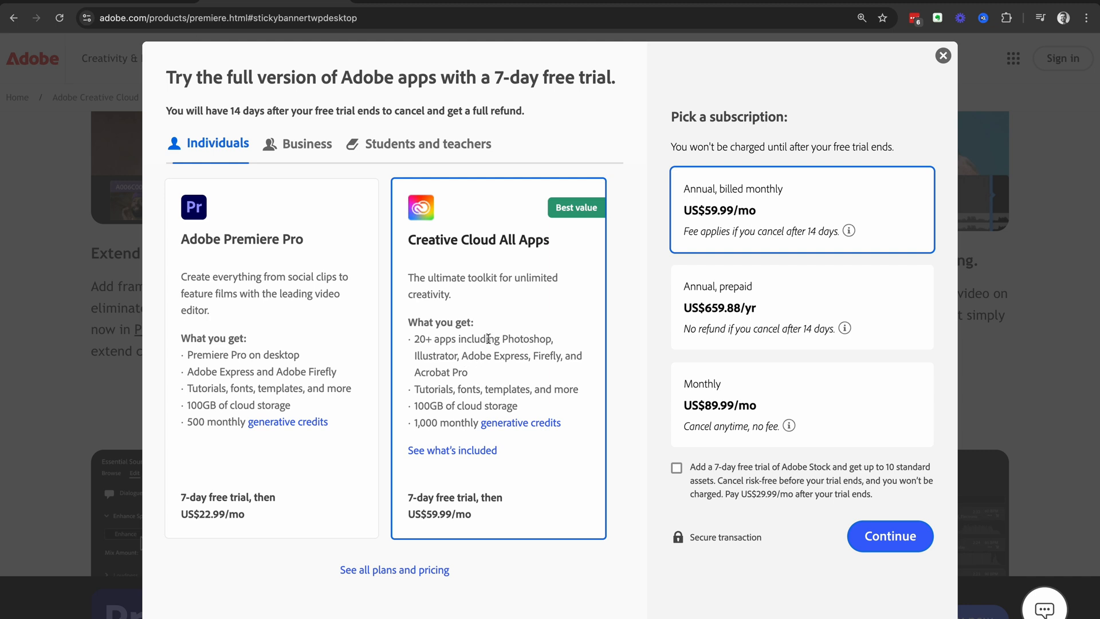
mouse_move(531, 352)
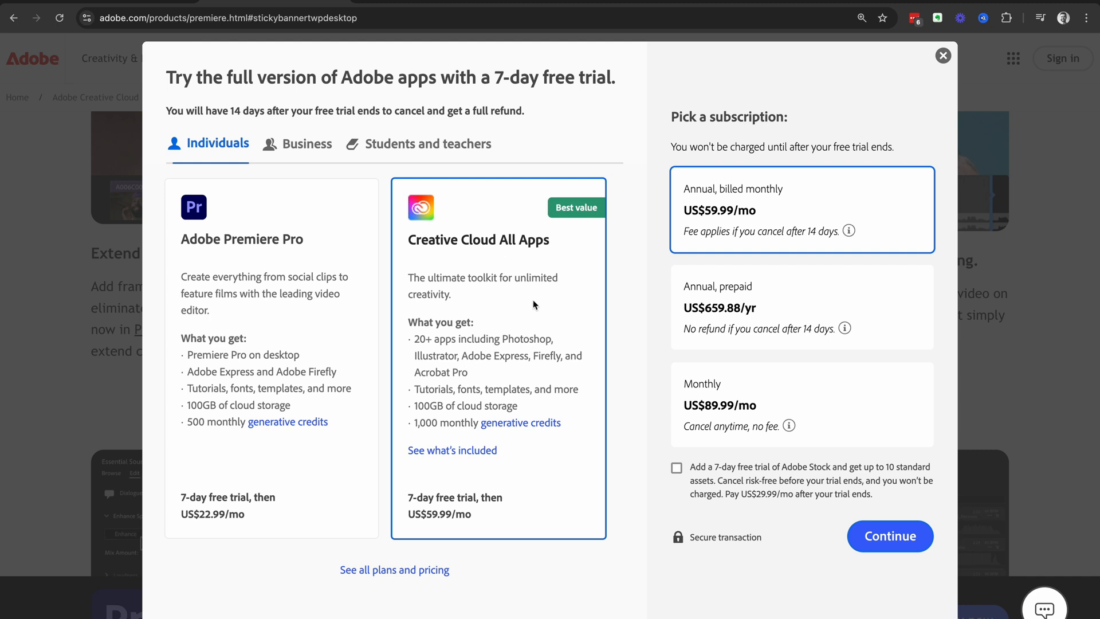
mouse_move(498, 332)
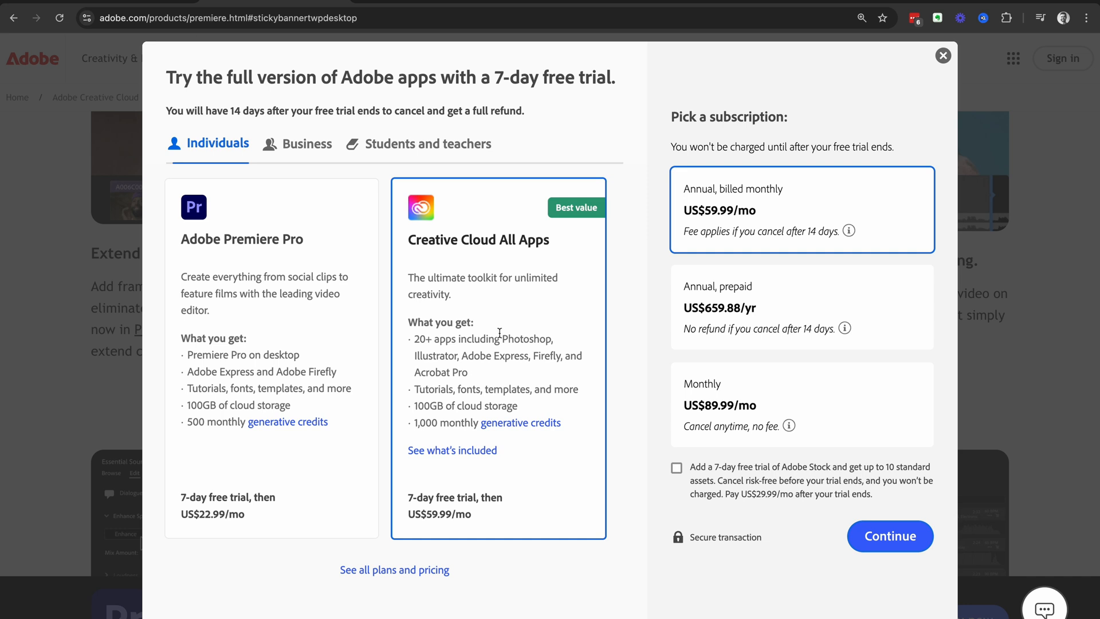
mouse_move(394, 569)
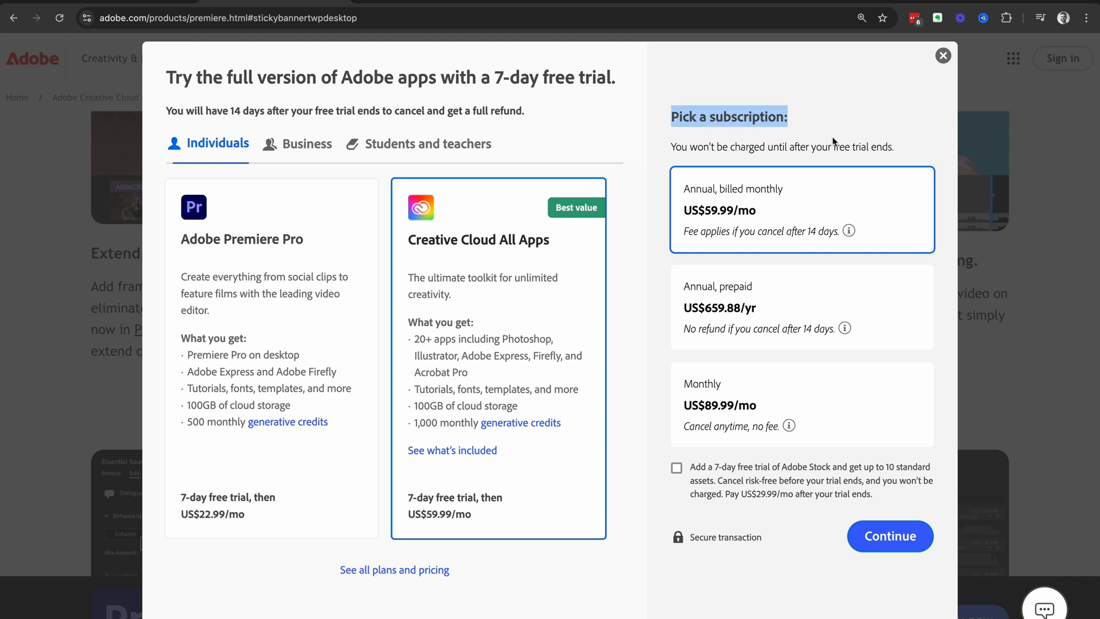
mouse_move(849, 147)
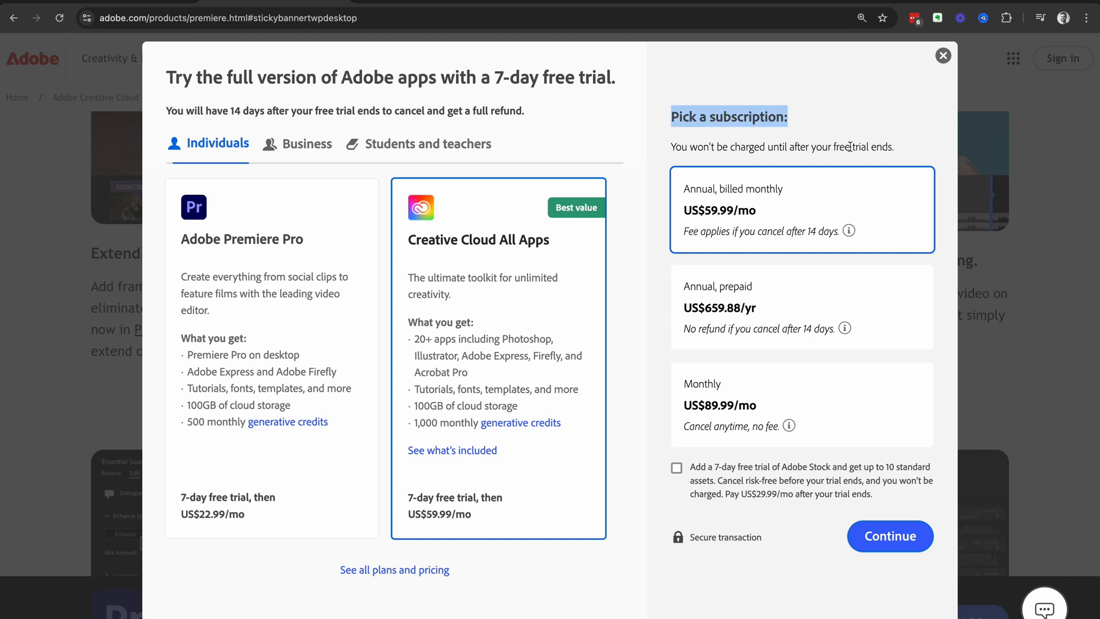
mouse_move(802, 288)
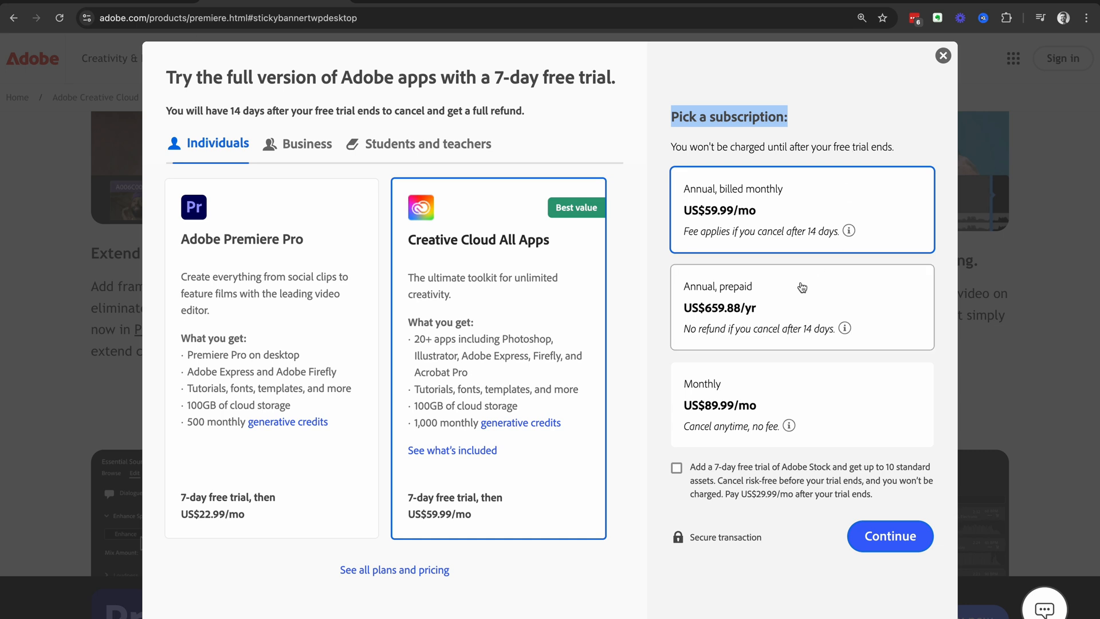
mouse_move(741, 397)
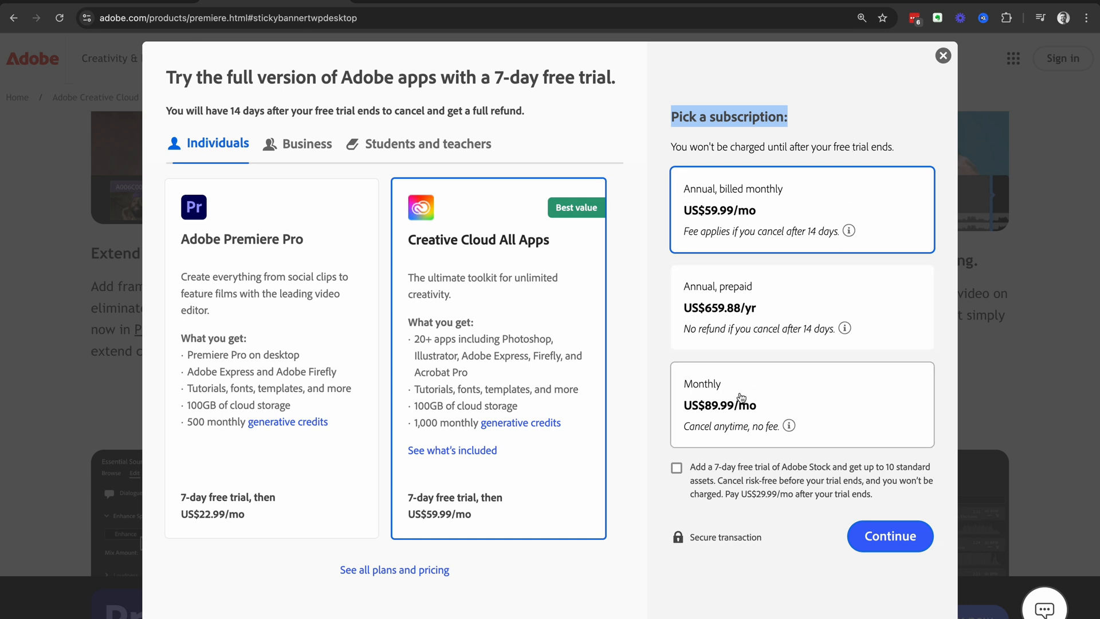
mouse_move(760, 418)
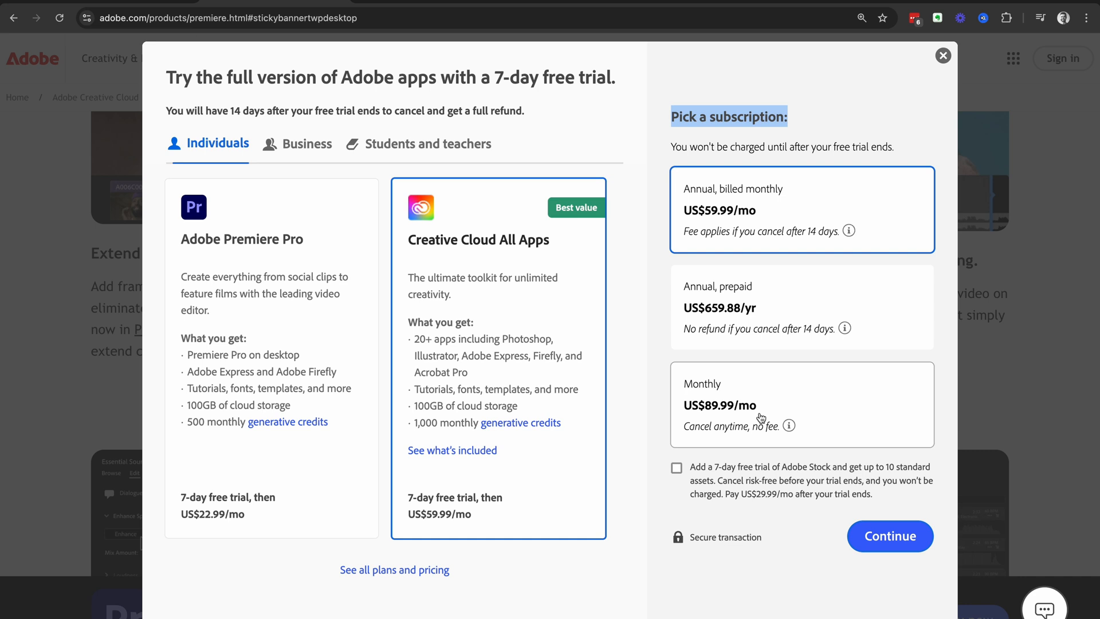
mouse_move(751, 436)
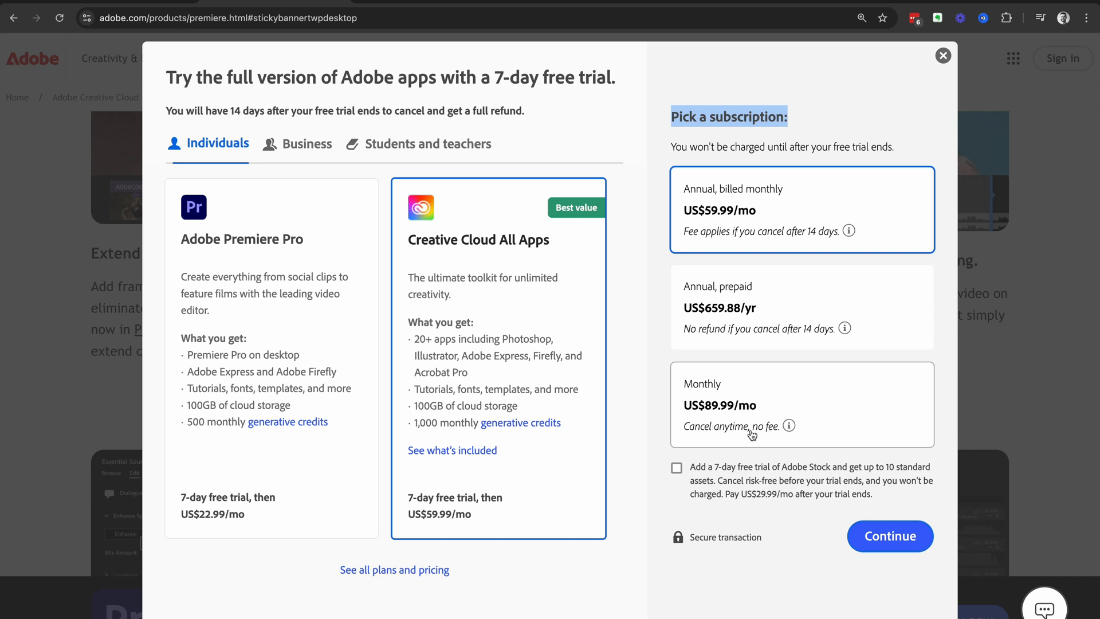
mouse_move(710, 292)
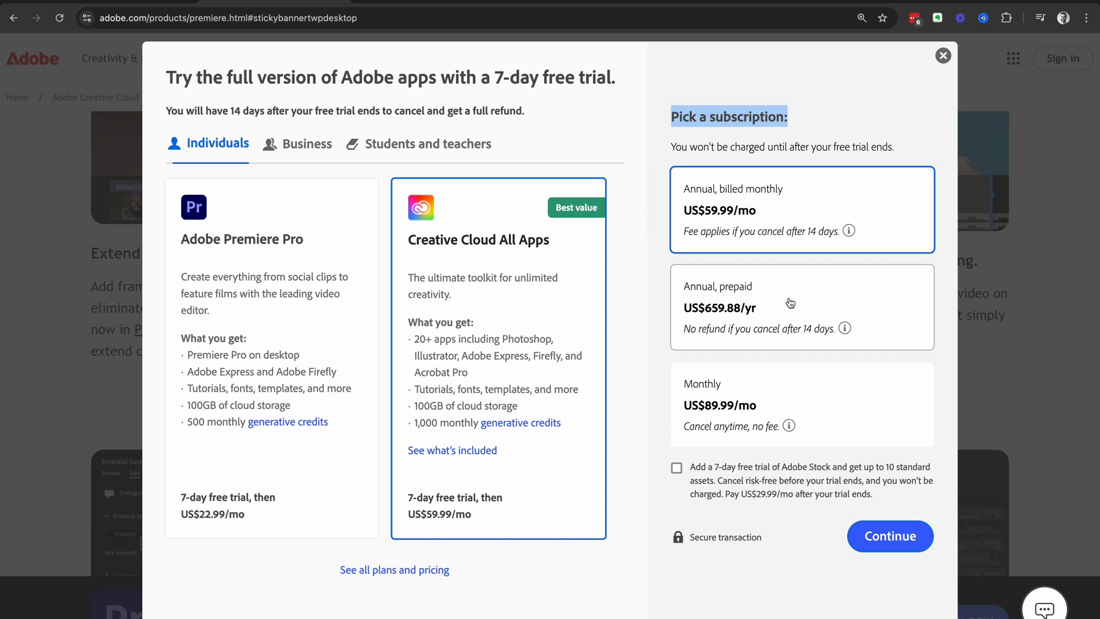
mouse_move(799, 301)
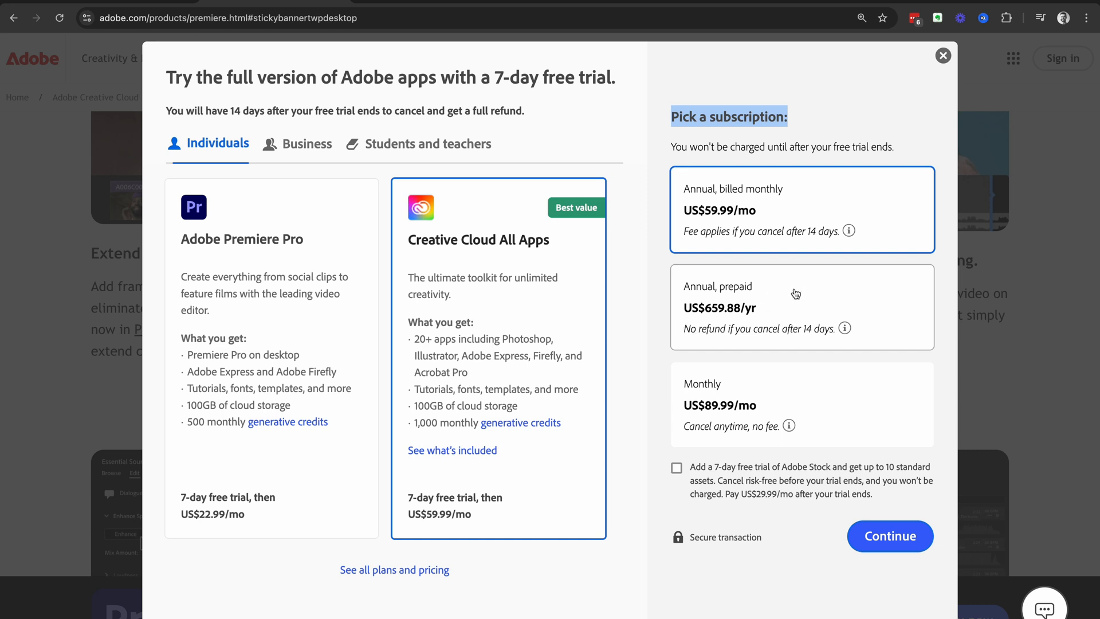
mouse_move(799, 309)
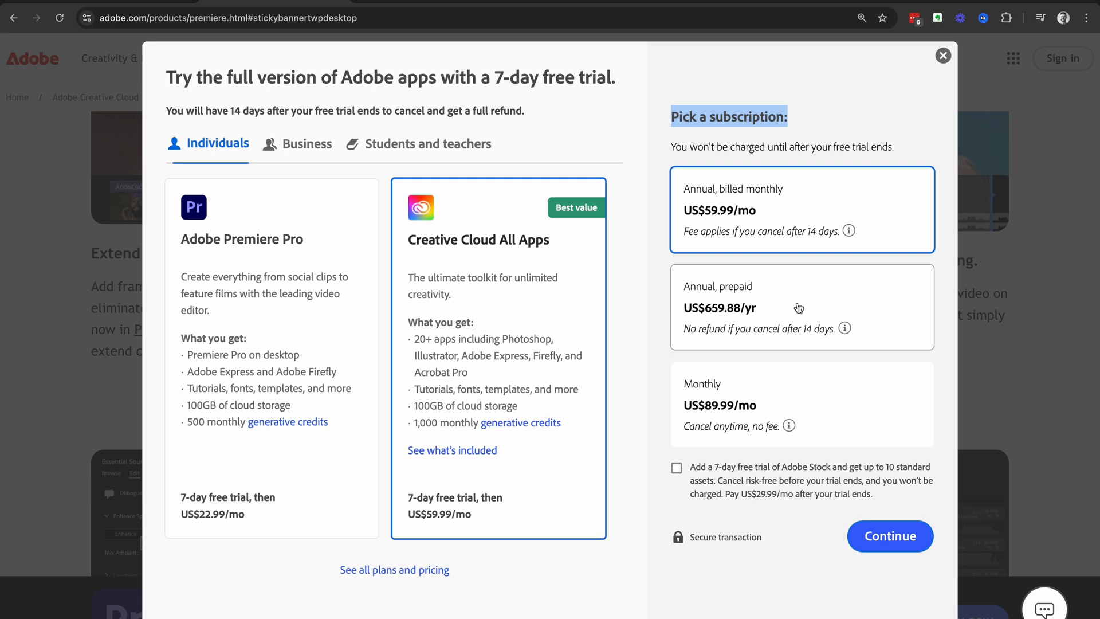
mouse_move(818, 214)
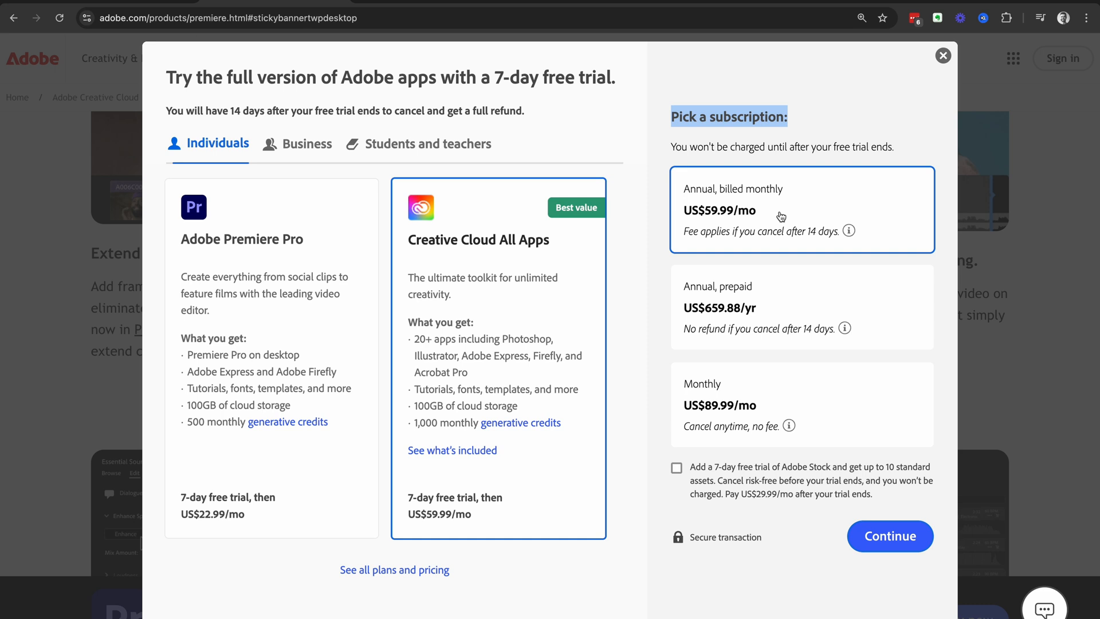
mouse_move(797, 214)
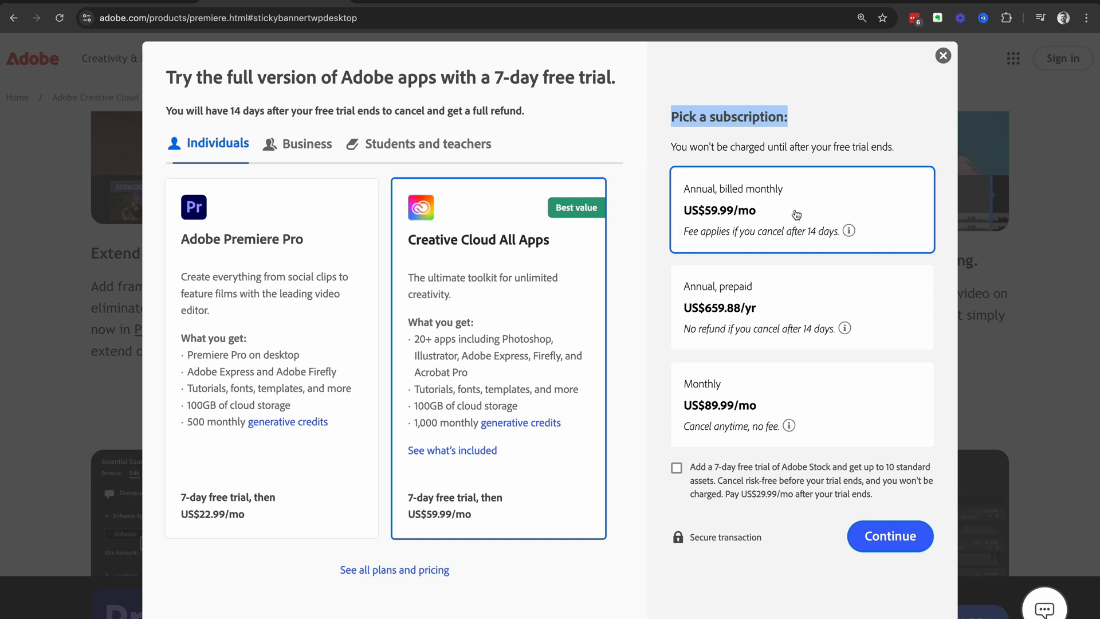
mouse_move(820, 214)
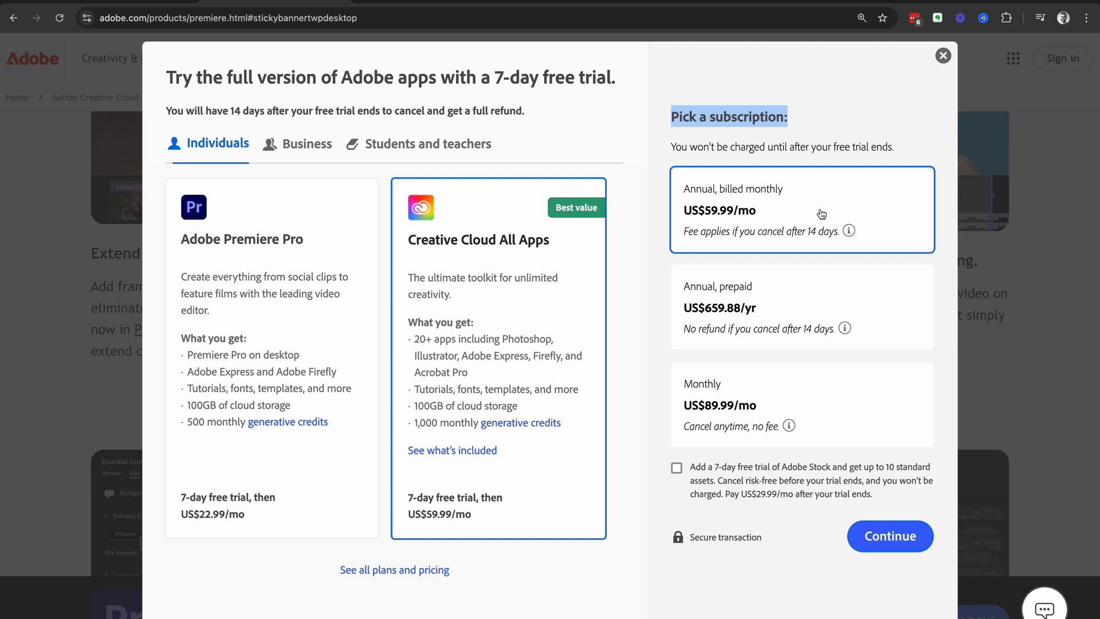
mouse_move(815, 205)
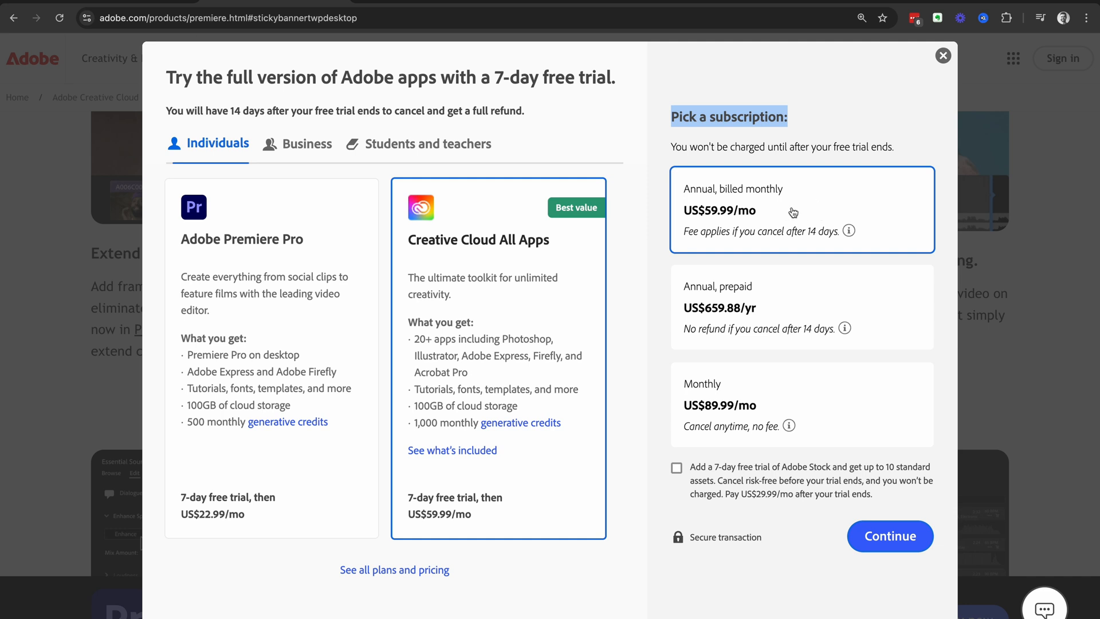
mouse_move(889, 536)
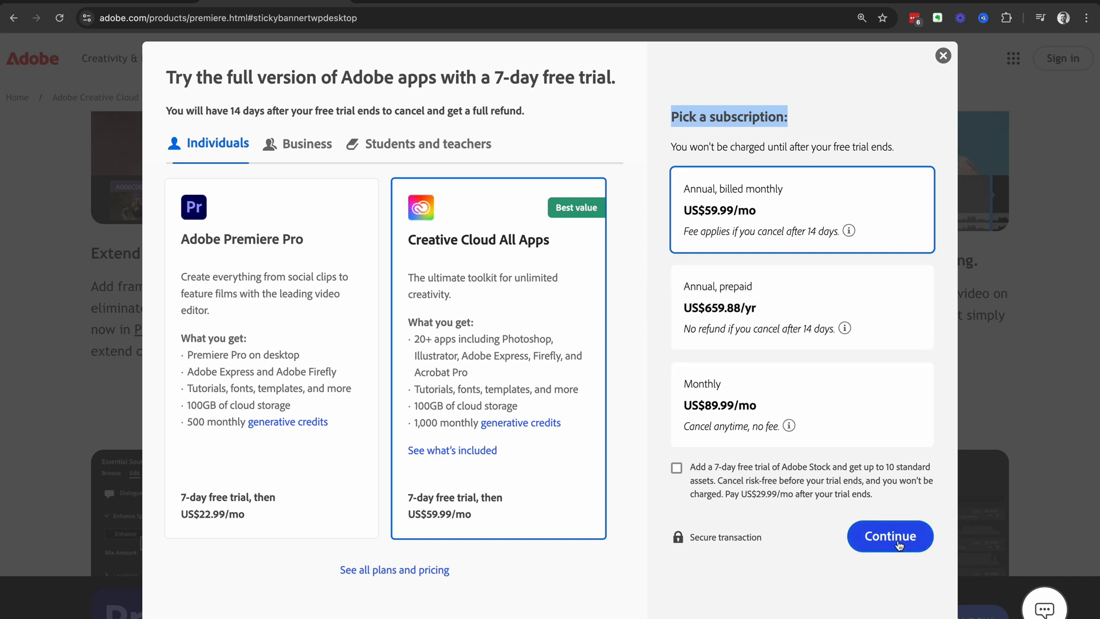
Step: Continue to checkout with Creative Cloud All Apps, annual billed monthly, at US$0.00 due
left_click(889, 536)
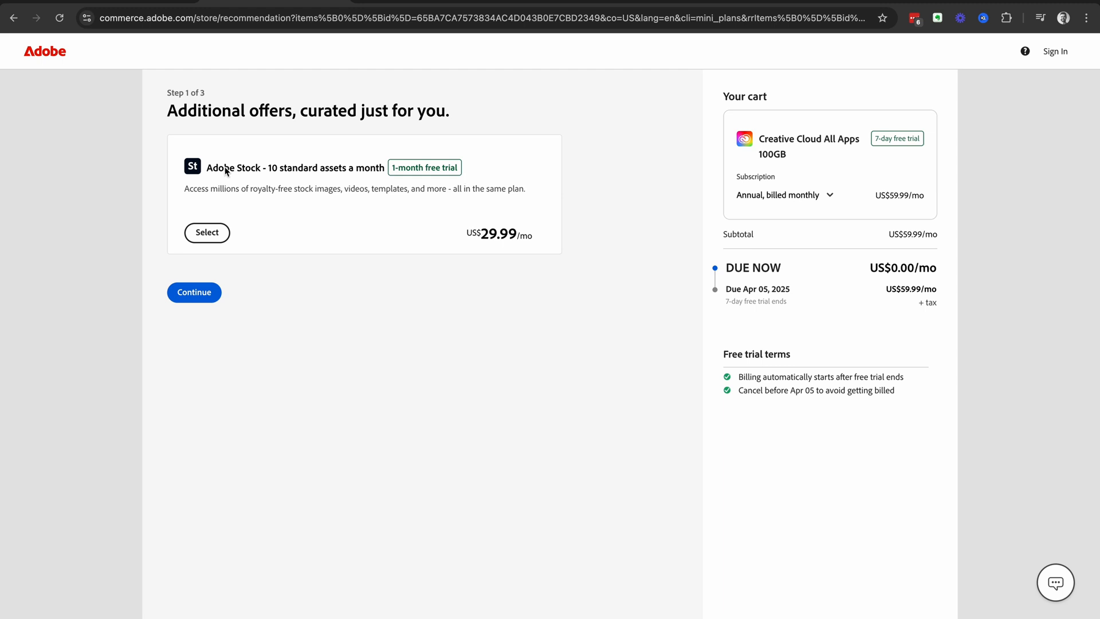
mouse_move(206, 233)
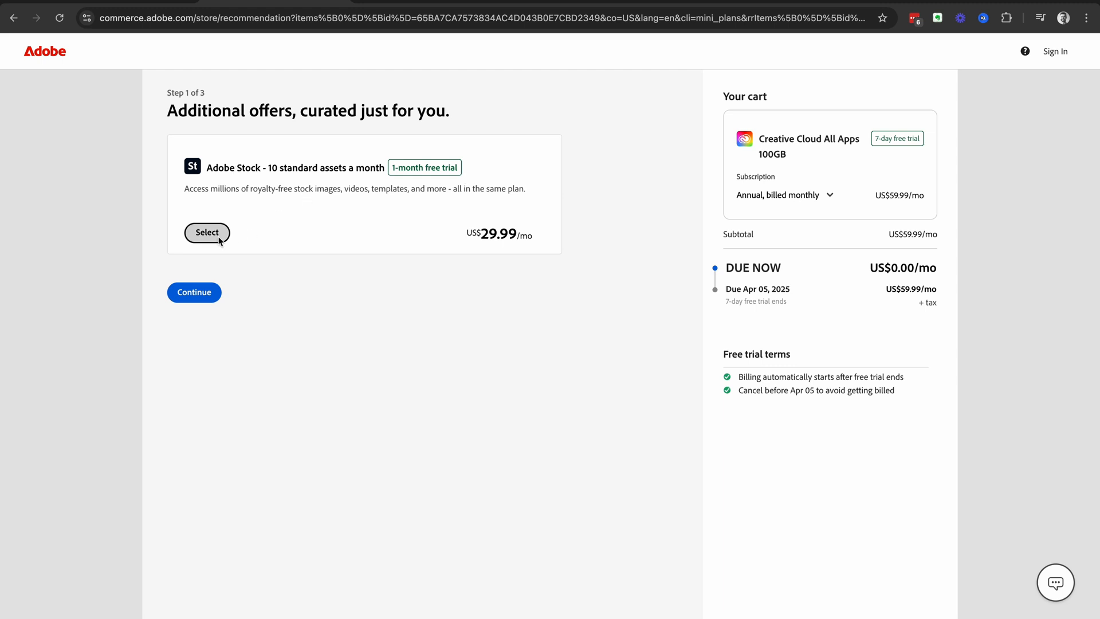
Step: Select the Adobe Stock 10-assets-a-month trial and continue to the email step
left_click(206, 233)
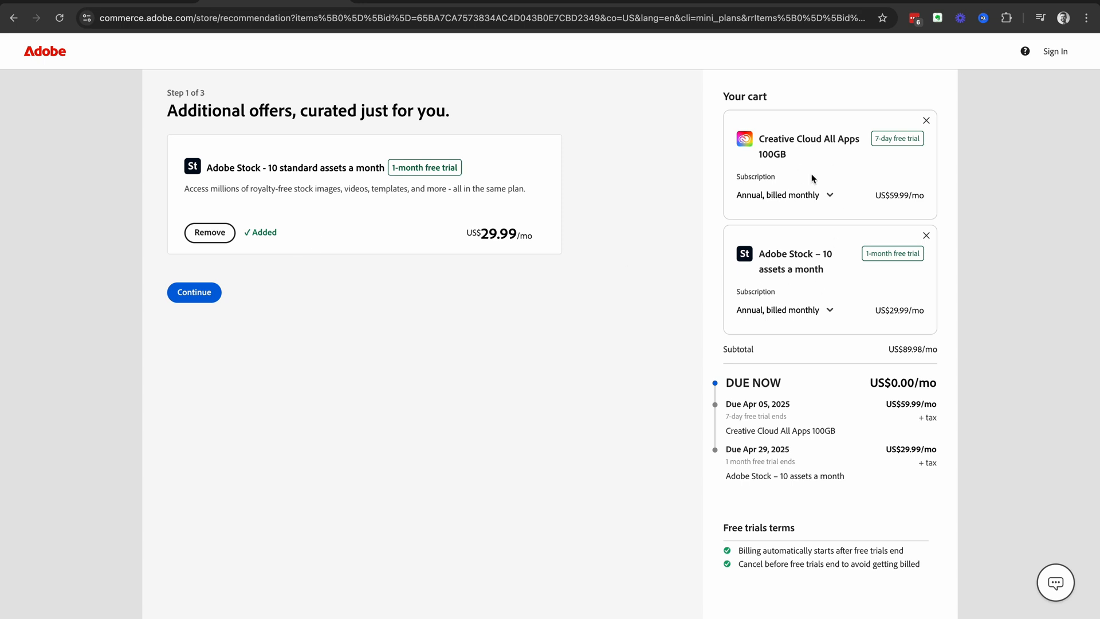
mouse_move(861, 210)
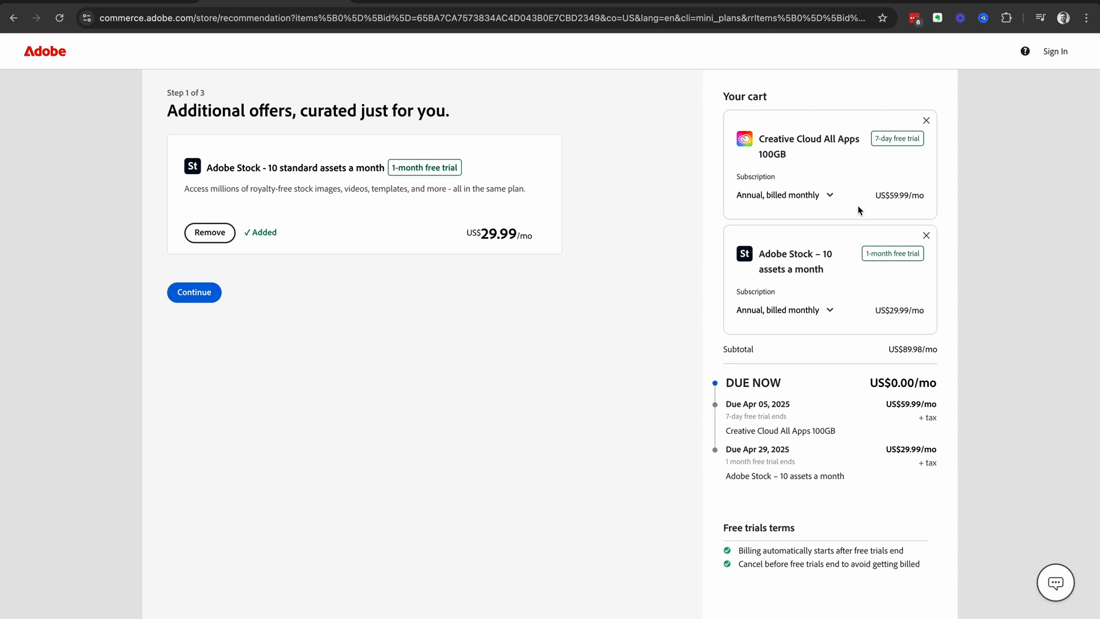
mouse_move(845, 272)
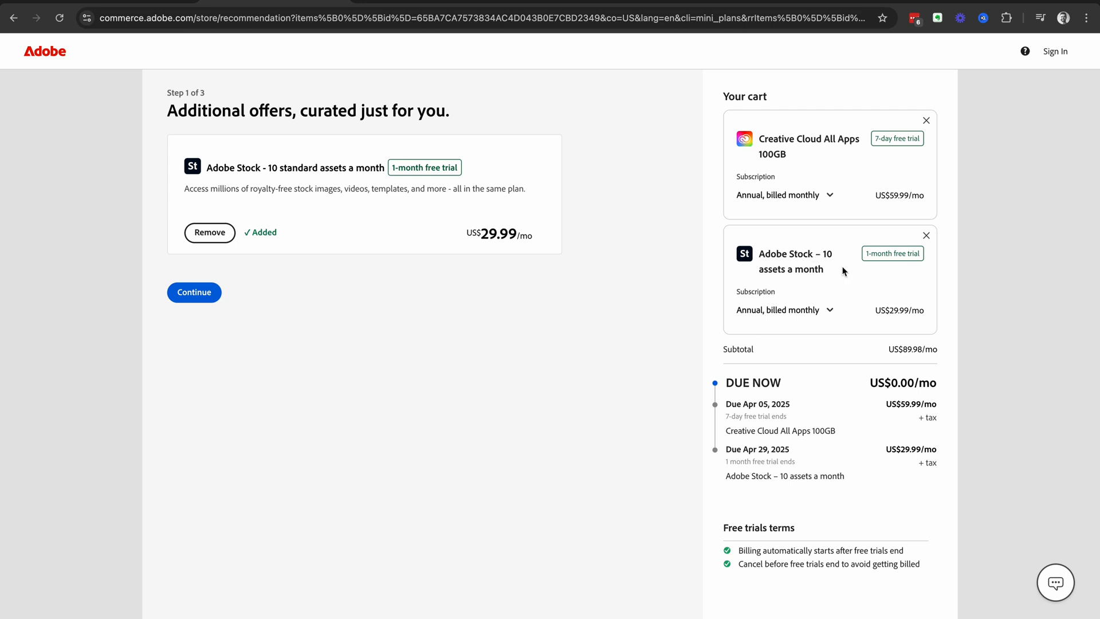
mouse_move(754, 322)
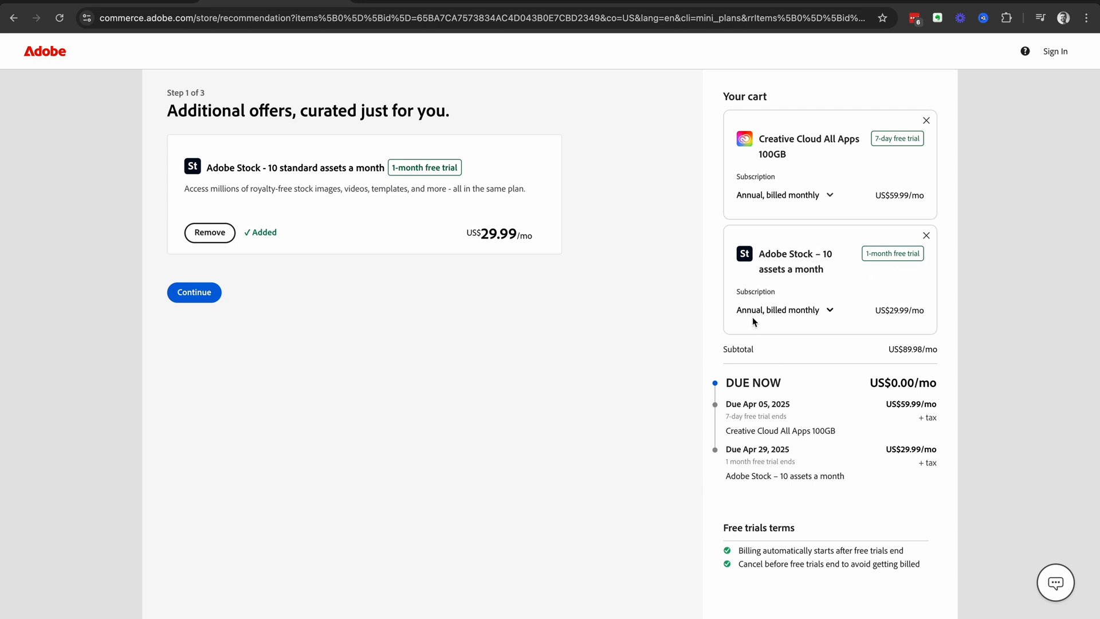
mouse_move(866, 317)
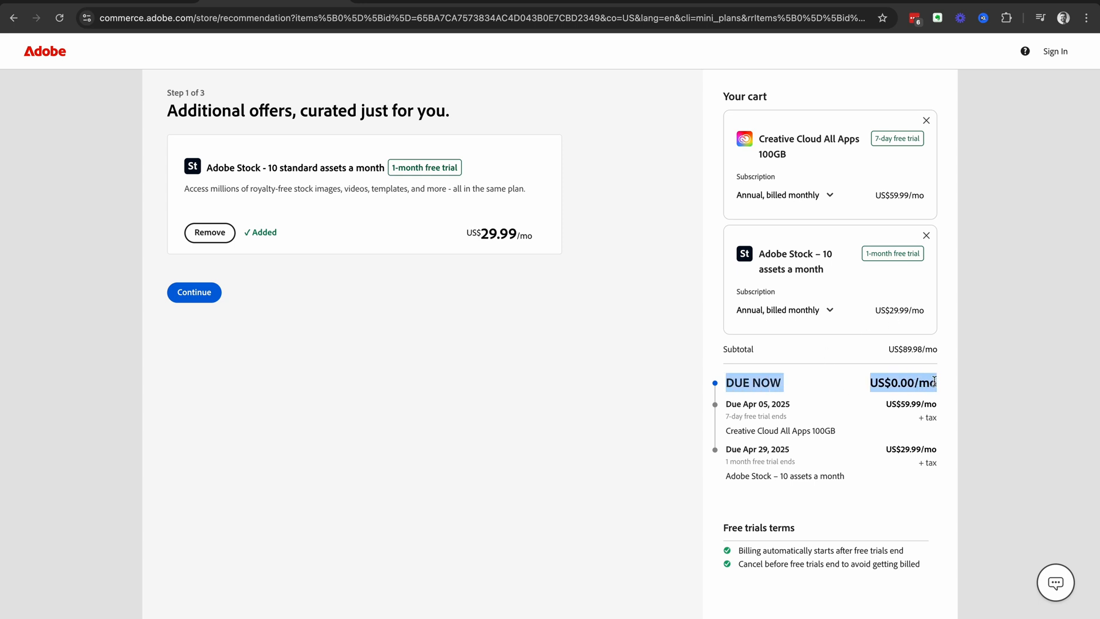
mouse_move(781, 440)
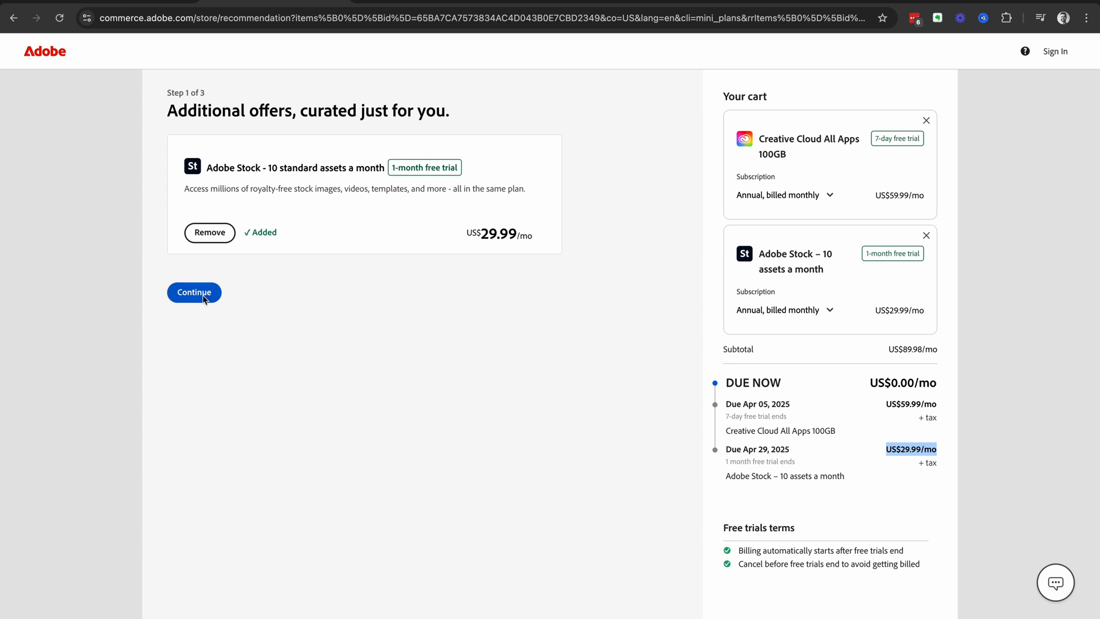
left_click(194, 292)
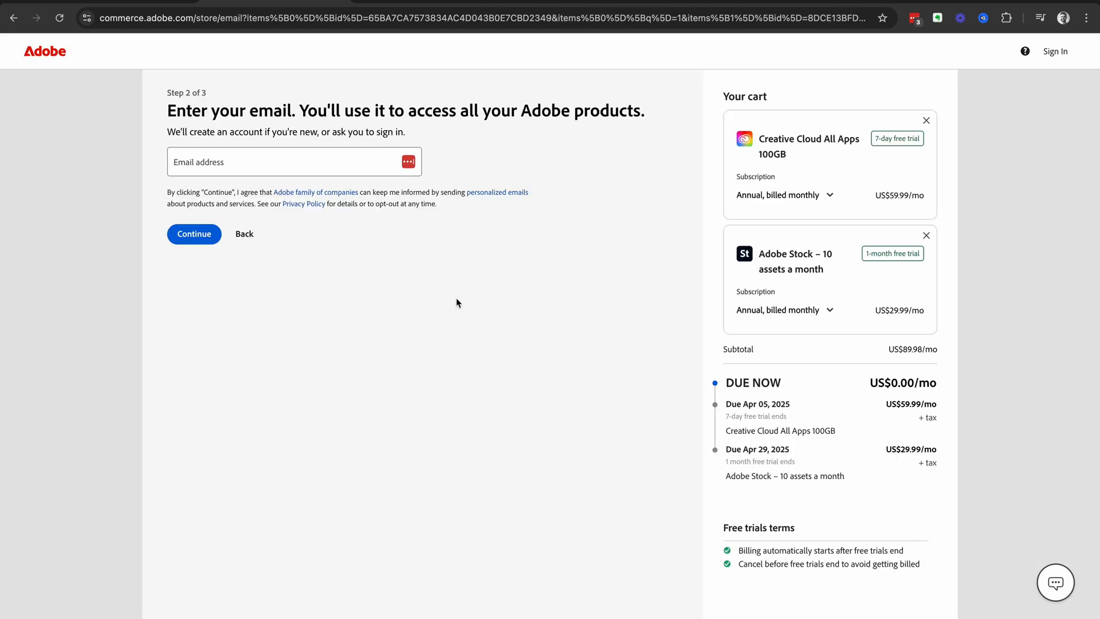
mouse_move(393, 255)
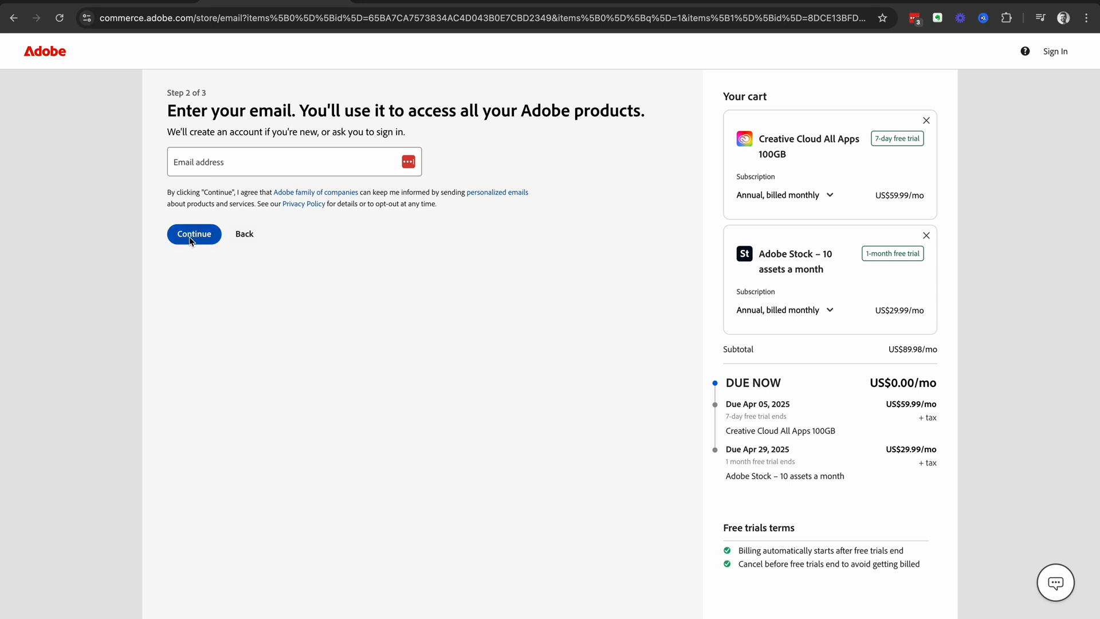
Step: Continue with the Email address field empty, triggering the missing-email error
left_click(194, 234)
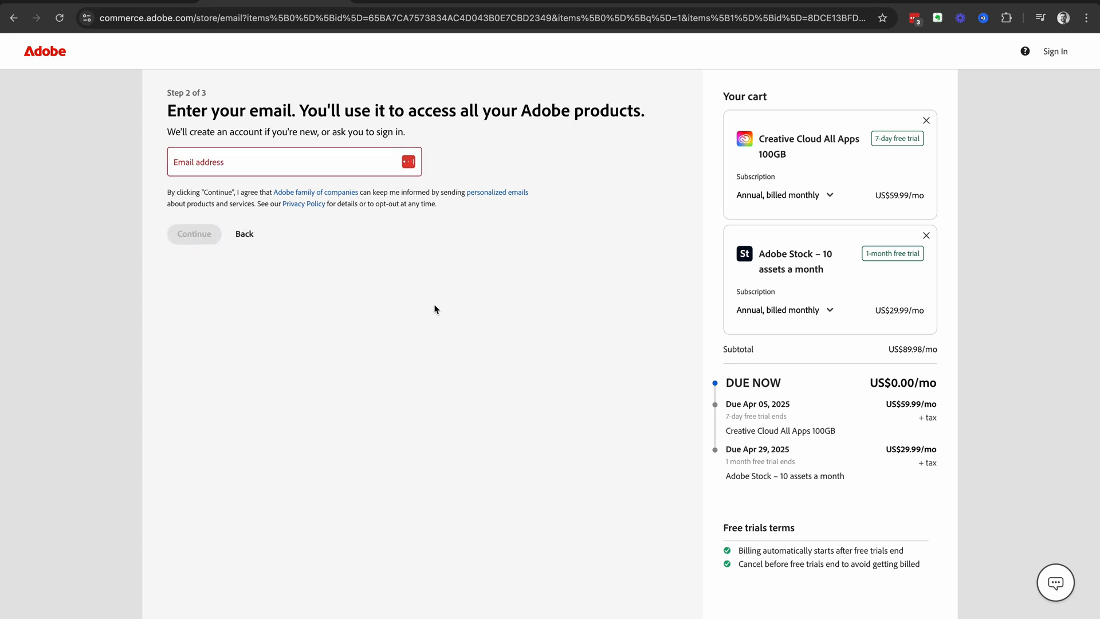